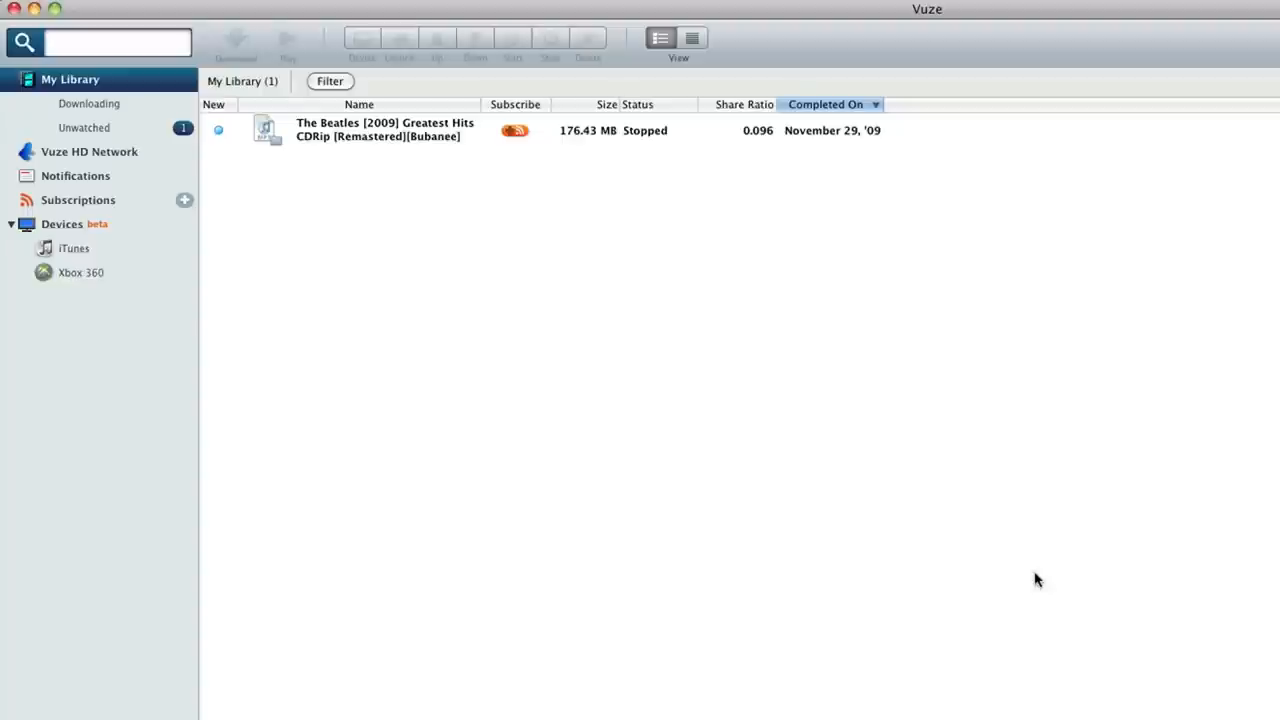
mouse_move(212, 180)
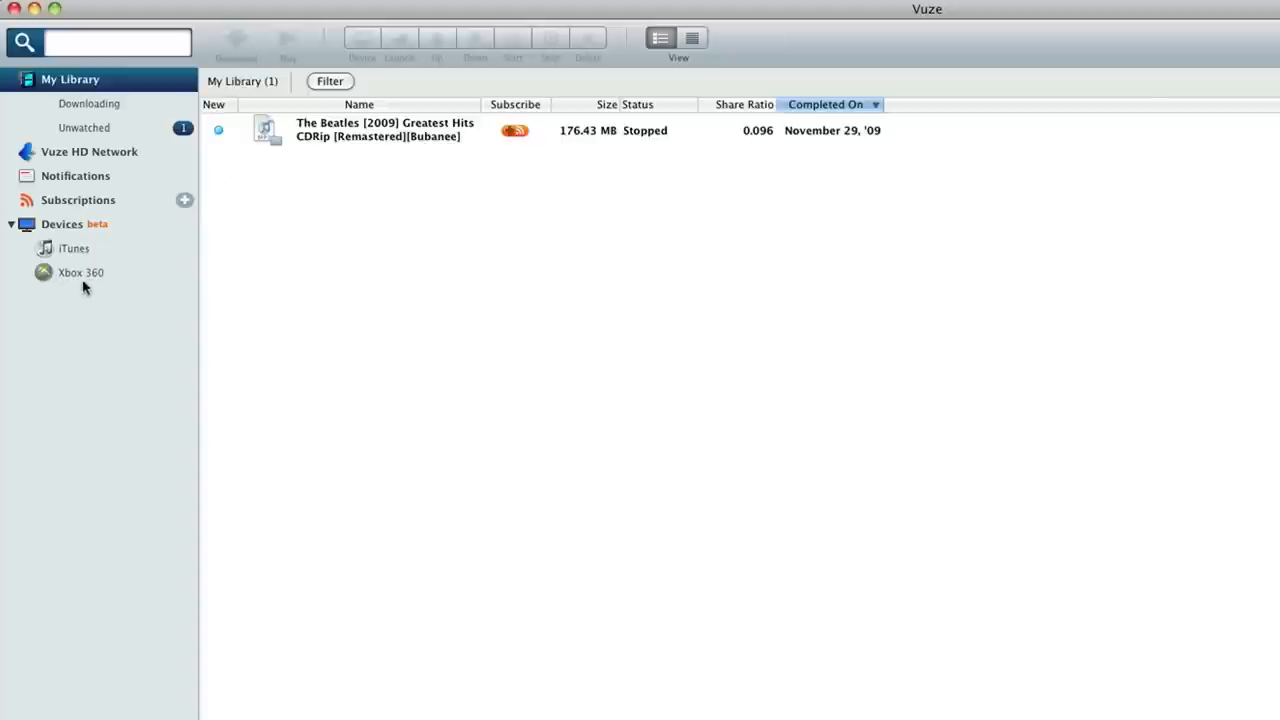
mouse_move(70, 240)
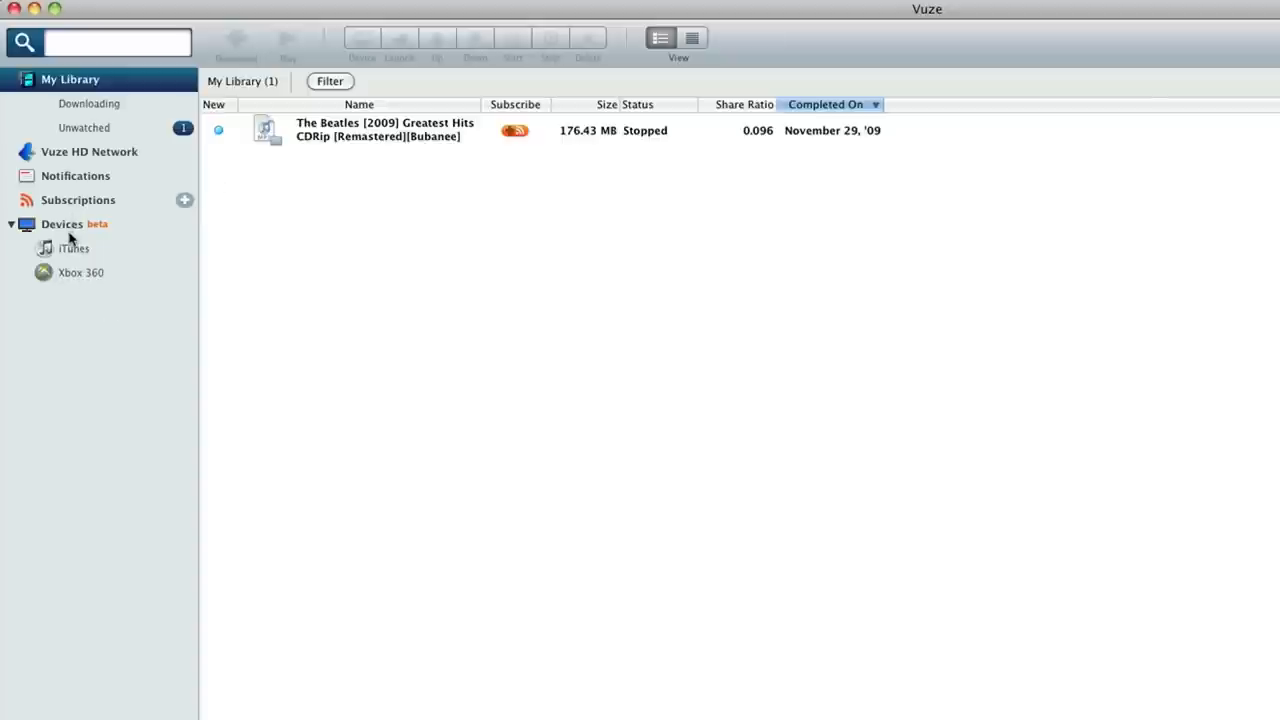
- Show the Media for Xbox 360 device page, currently empty
left_click(80, 272)
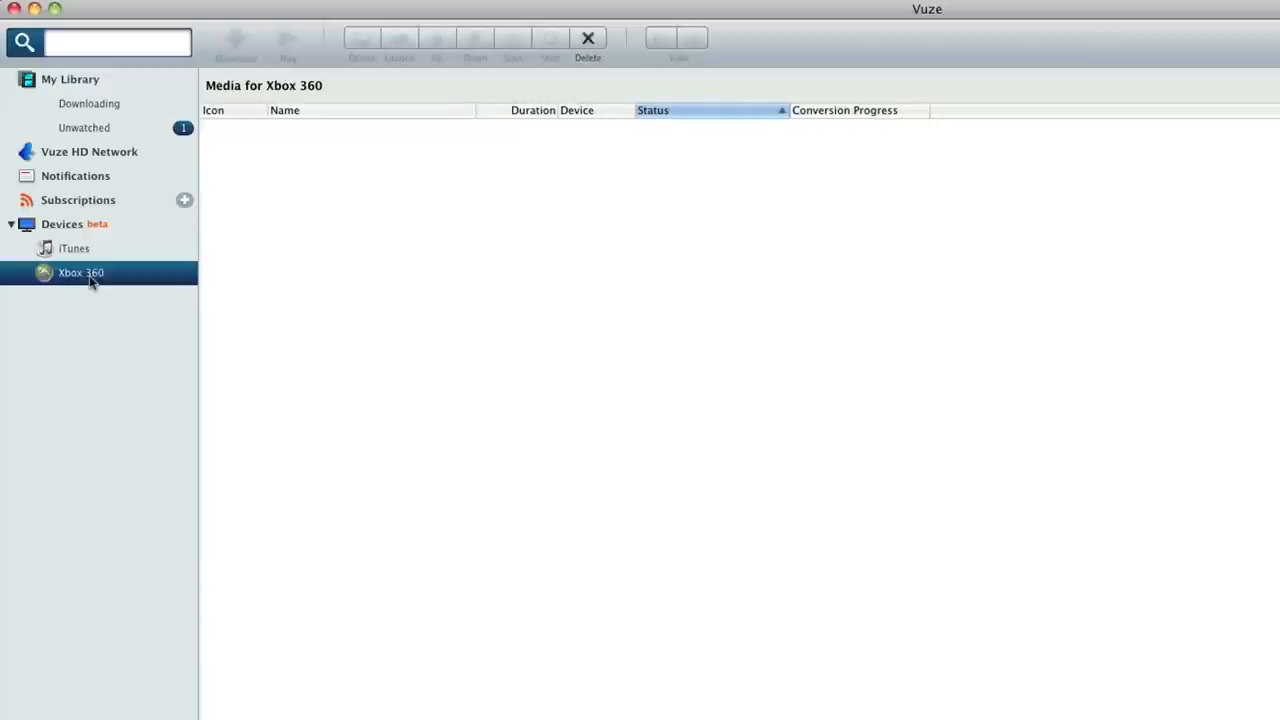
- From the Unwatched list, drag the Beatles Greatest Hits album onto the Xbox 360 device
left_click(84, 128)
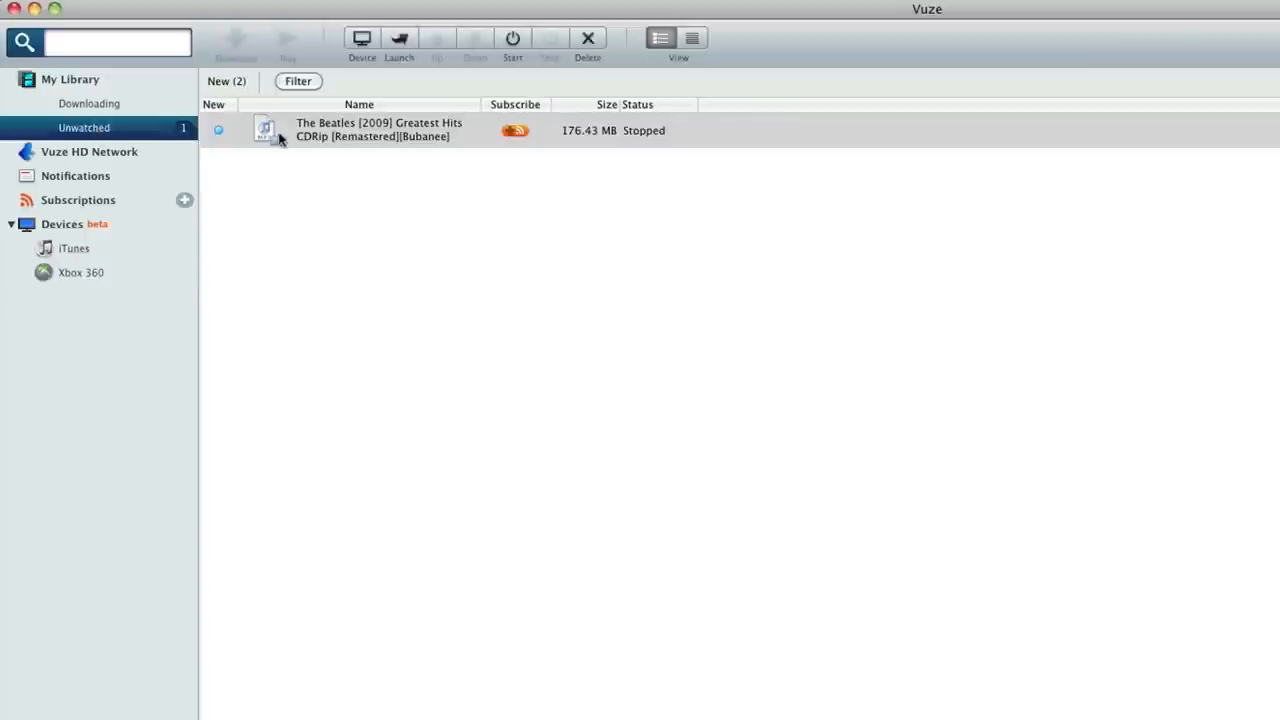
mouse_move(404, 178)
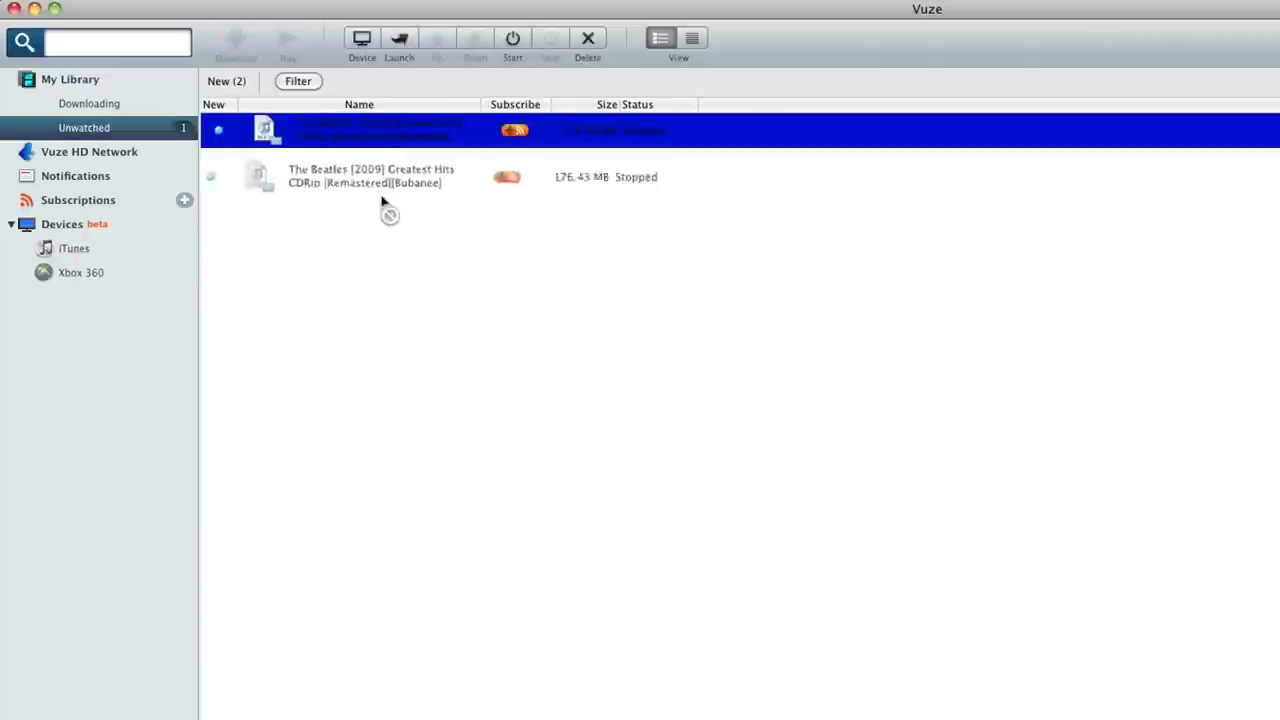
left_click(360, 38)
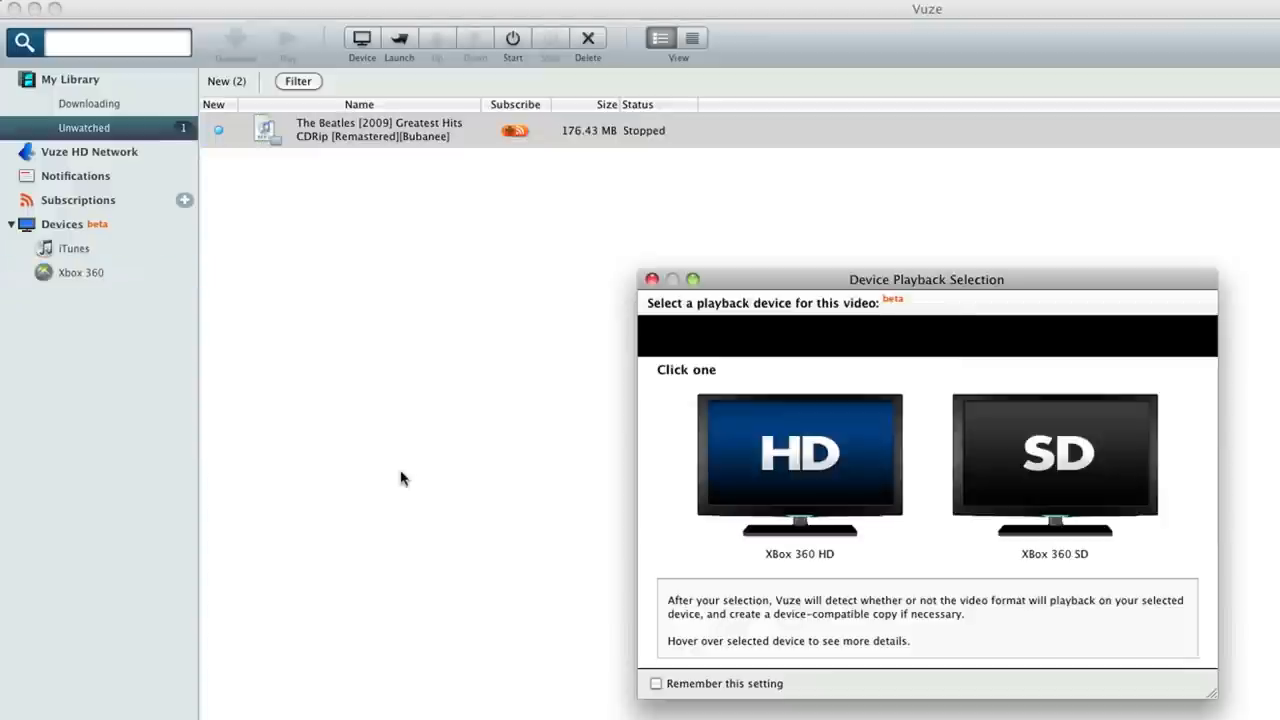
mouse_move(456, 486)
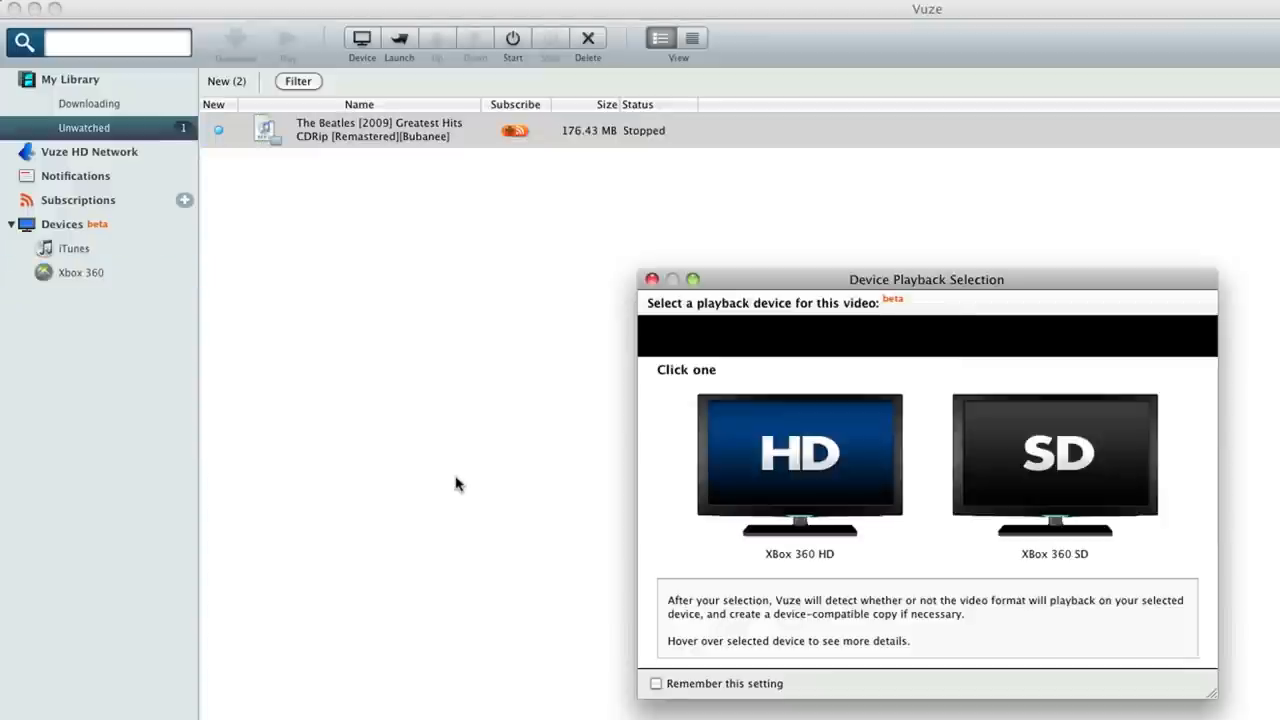
mouse_move(880, 478)
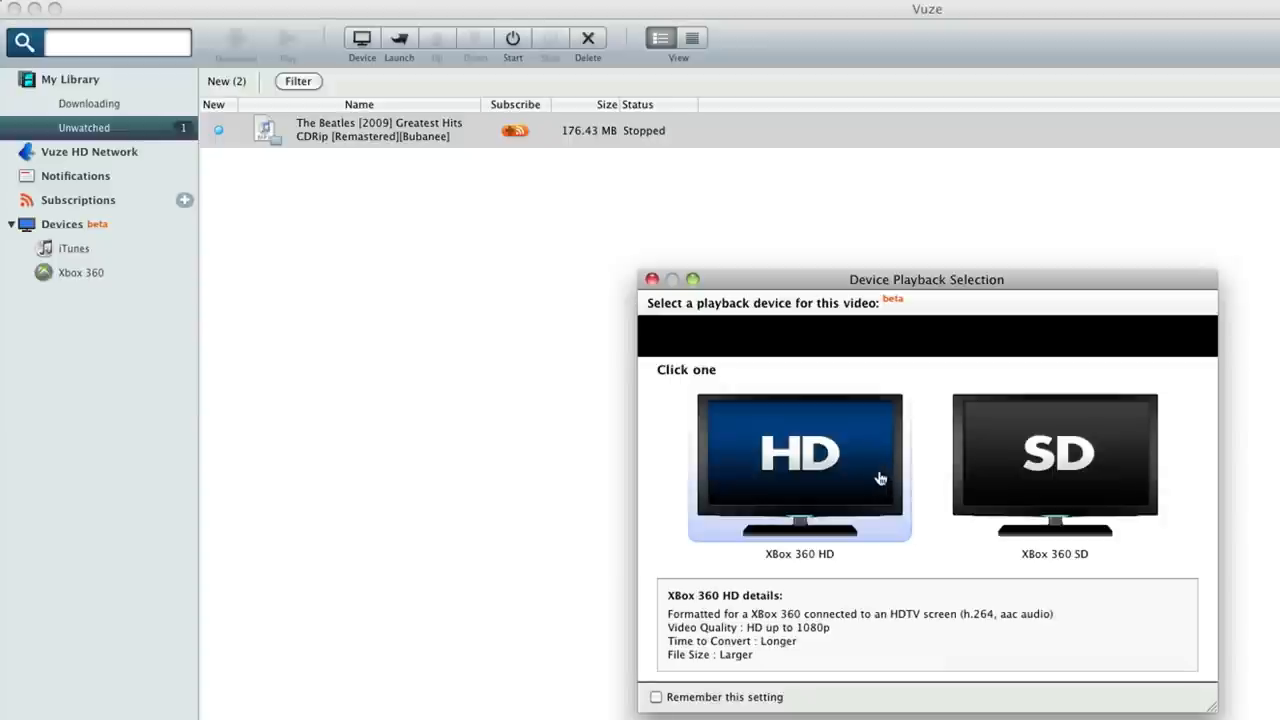
- Choose Xbox 360 HD as the playback device for the Beatles album
left_click(800, 460)
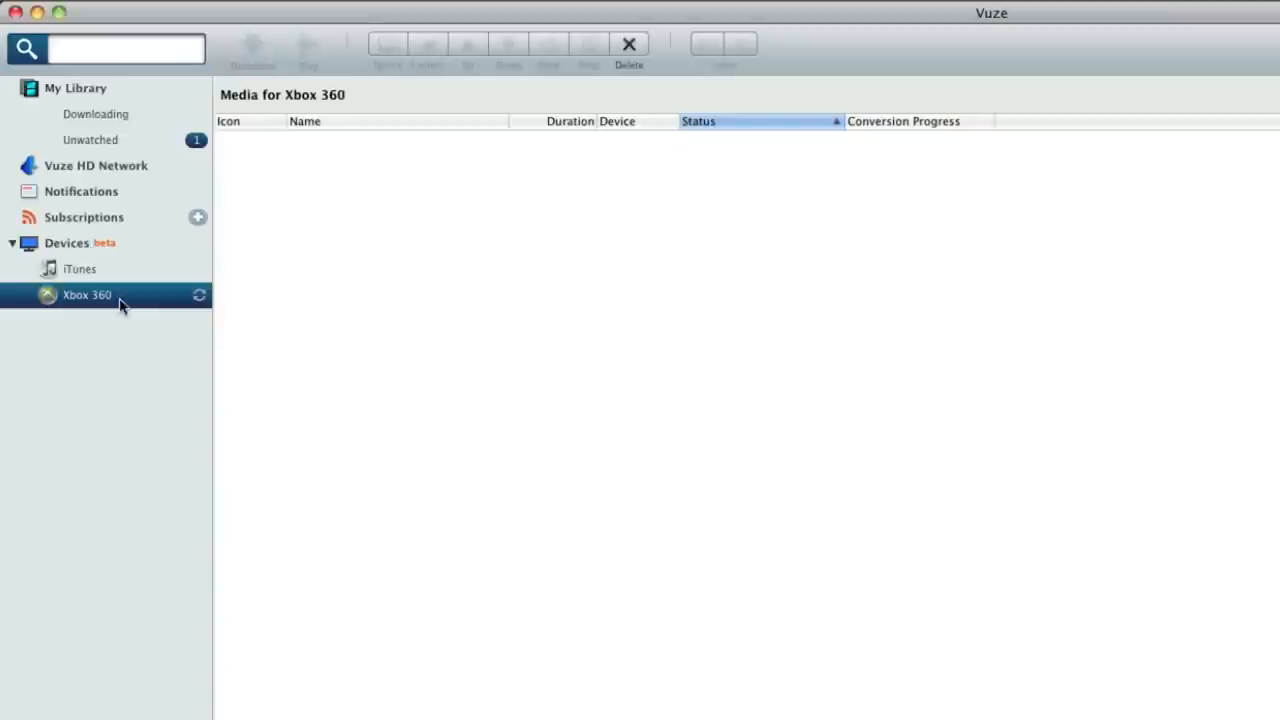